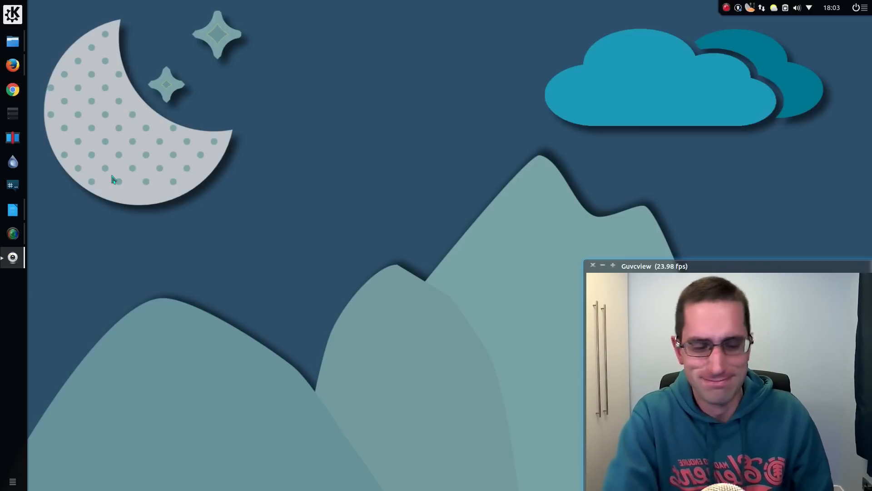
{"action": "mouse_move", "coordinate": [82, 168]}
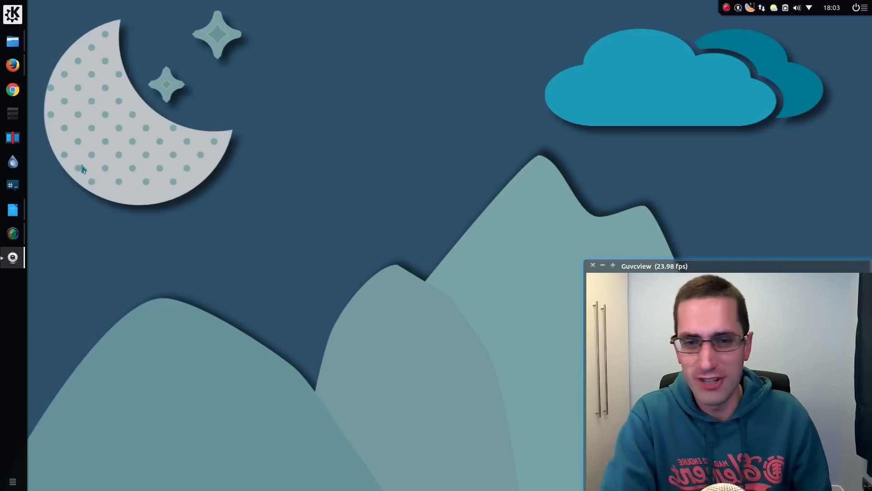
Bring up the ArchWiki Installation guide and read through partitioning and mounting to fstab, chroot, time zone
{"action": "left_click", "coordinate": [12, 65]}
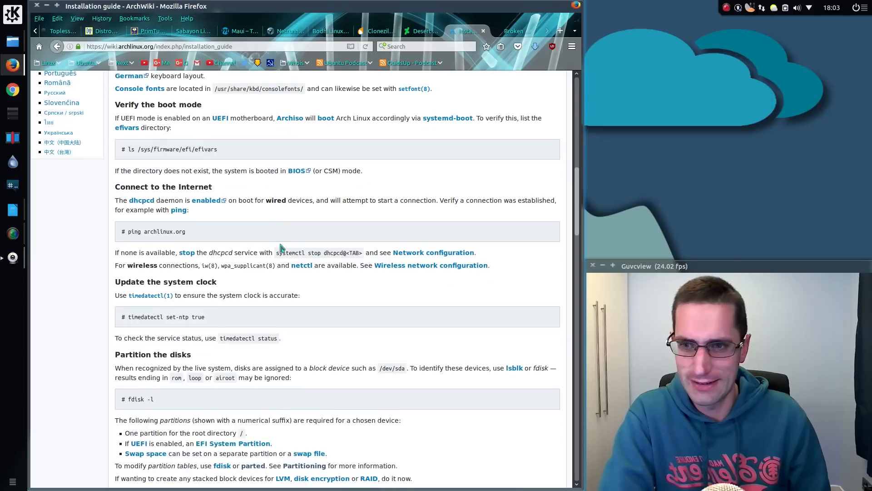
{"action": "scroll", "scroll_direction": "down", "scroll_amount": 3}
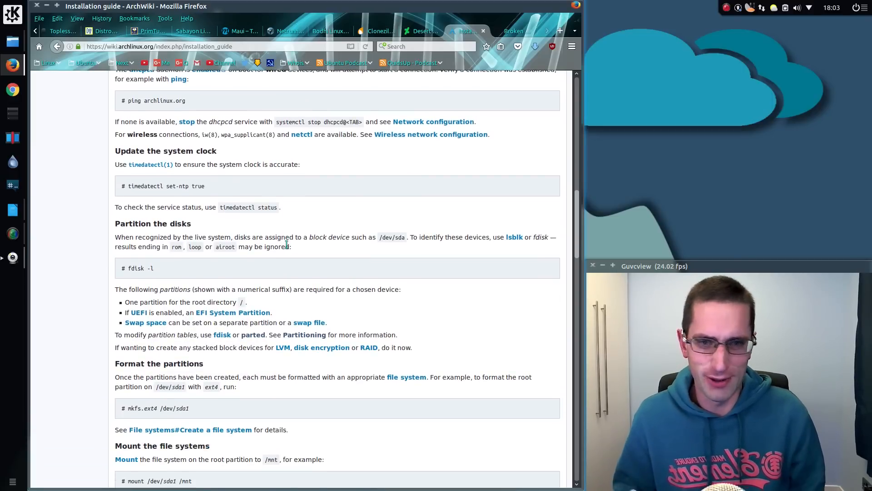
{"action": "scroll", "scroll_direction": "down", "scroll_amount": 3}
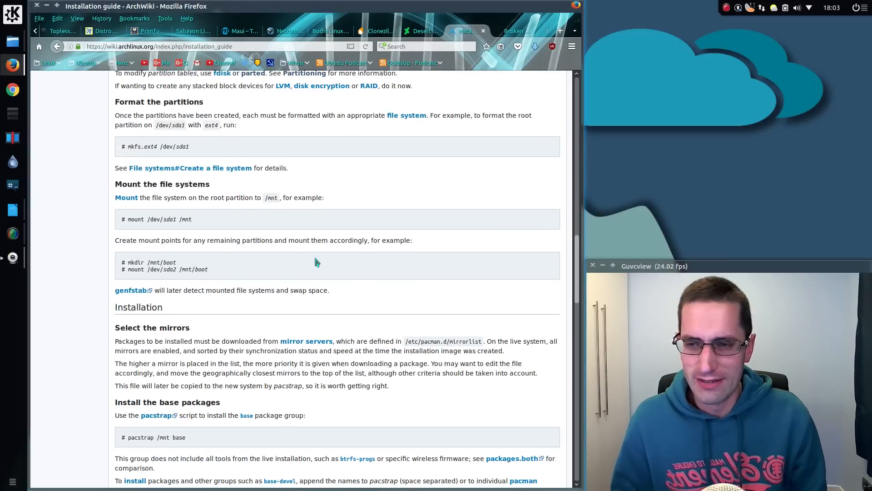
{"action": "scroll", "scroll_direction": "down", "scroll_amount": 3}
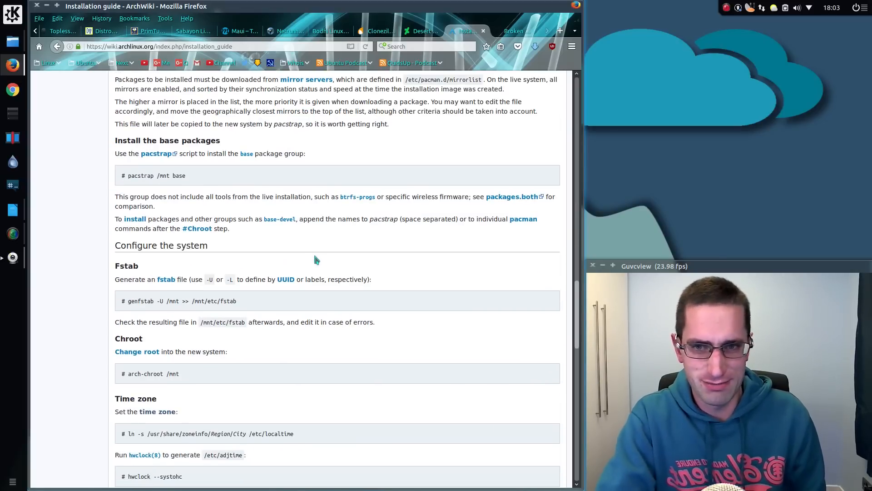
{"action": "scroll", "scroll_direction": "down", "scroll_amount": 3}
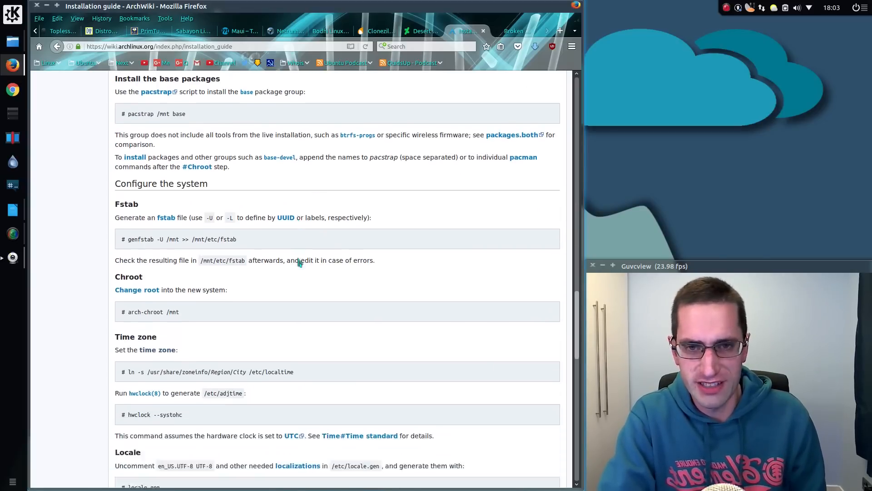
{"action": "scroll", "scroll_direction": "down", "scroll_amount": 3}
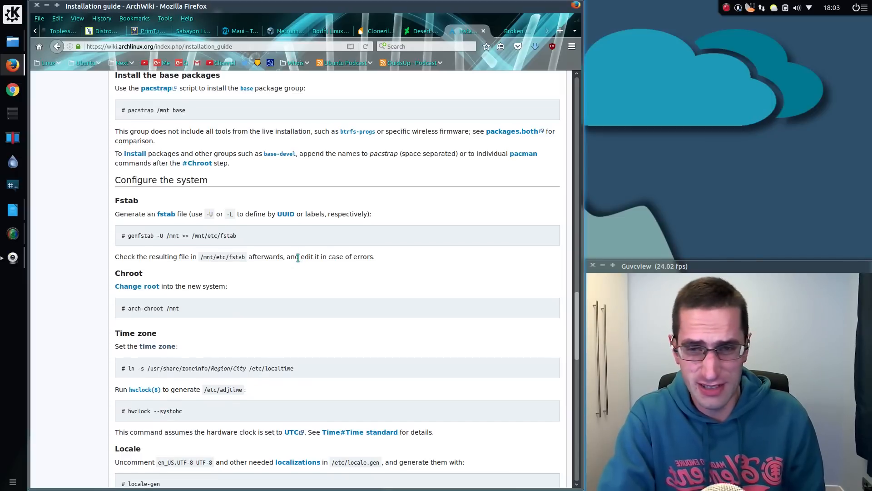
{"action": "mouse_move", "coordinate": [293, 265]}
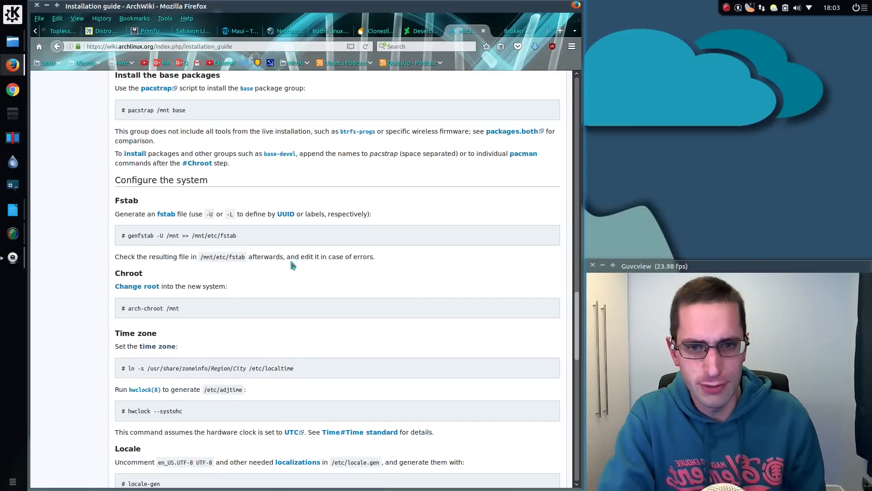
{"action": "mouse_move", "coordinate": [300, 269]}
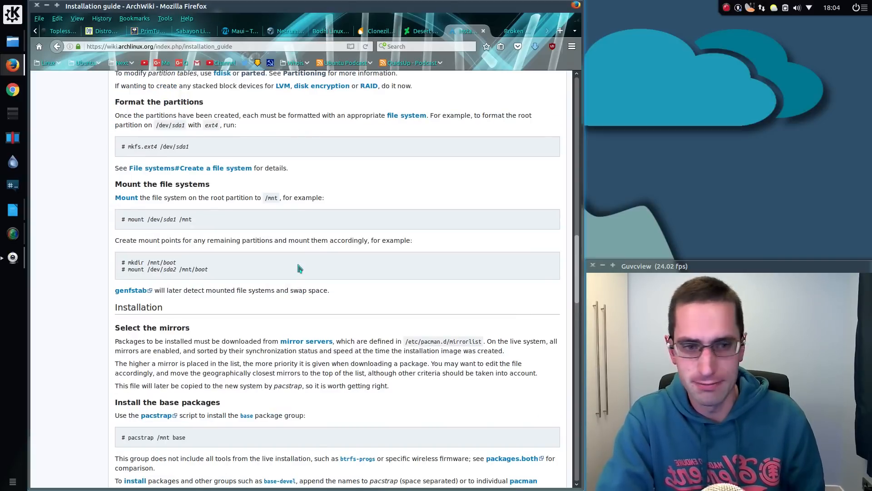
Show GitHub issue #94 about NoTrack broken on Arch Linux ARM and skim its error log
{"action": "left_click", "coordinate": [509, 30]}
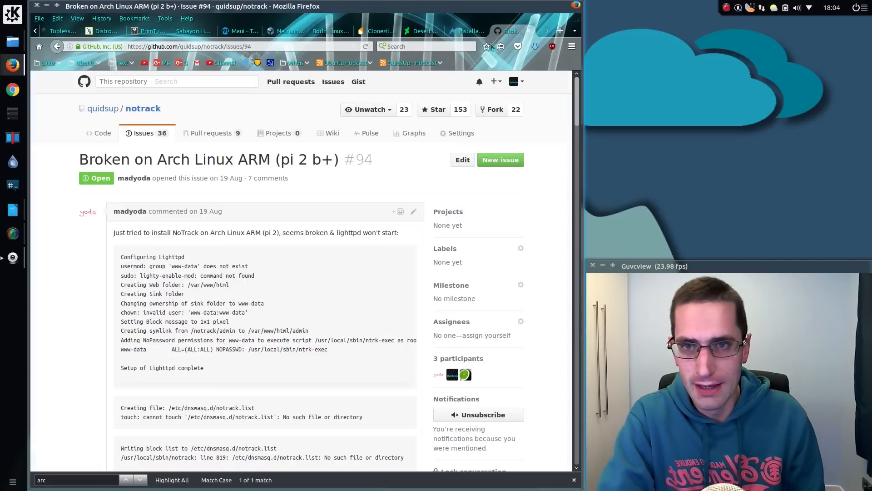
{"action": "mouse_move", "coordinate": [328, 260]}
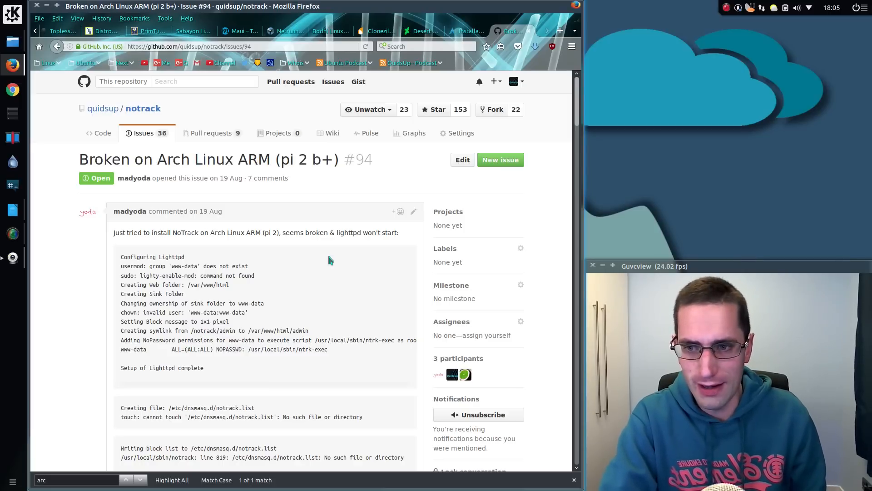
{"action": "scroll", "scroll_direction": "down", "scroll_amount": 3}
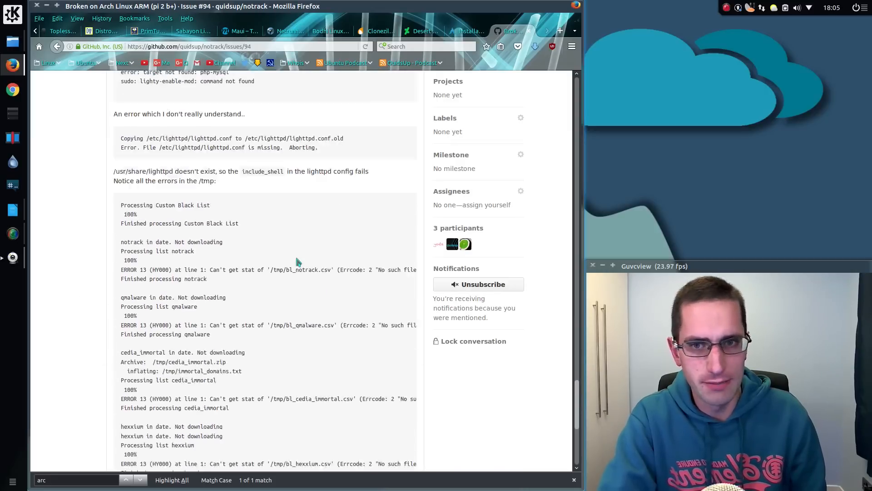
{"action": "scroll", "scroll_direction": "up", "scroll_amount": 3}
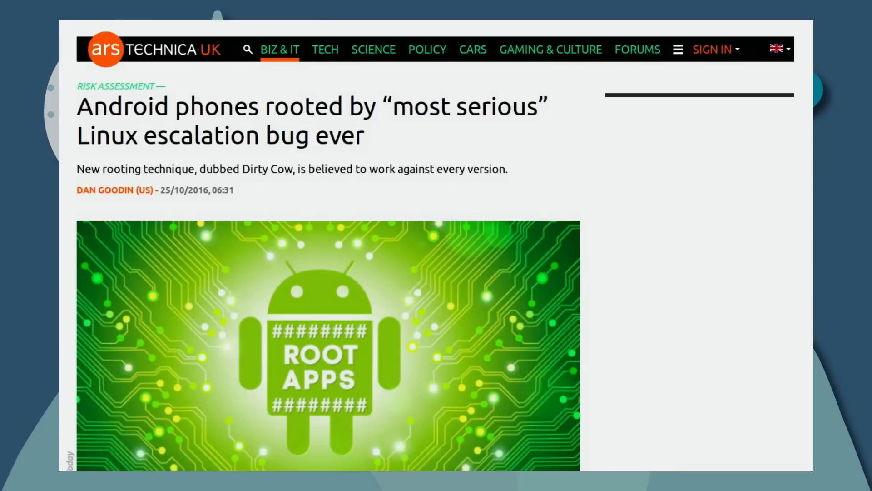
Read down the Ars Technica Dirty Cow article to the Android rooting exploit details
{"action": "scroll", "scroll_direction": "down", "scroll_amount": 3}
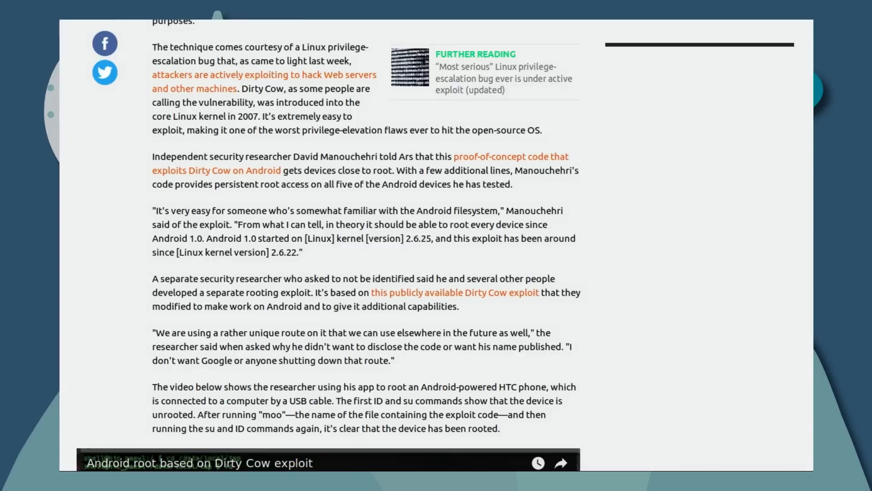
{"action": "scroll", "scroll_direction": "down", "scroll_amount": 3}
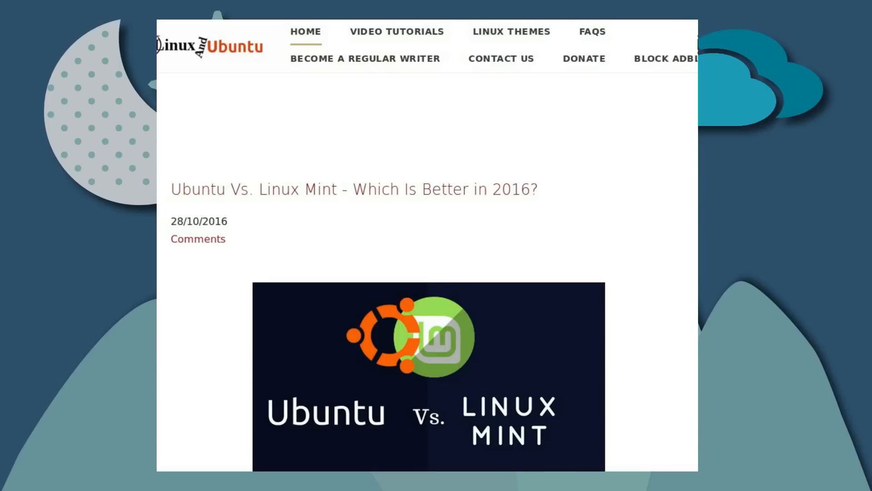
Read the Ubuntu vs Linux Mint article down to the 93/100 vs 94/100 scorecard
{"action": "scroll", "scroll_direction": "down", "scroll_amount": 3}
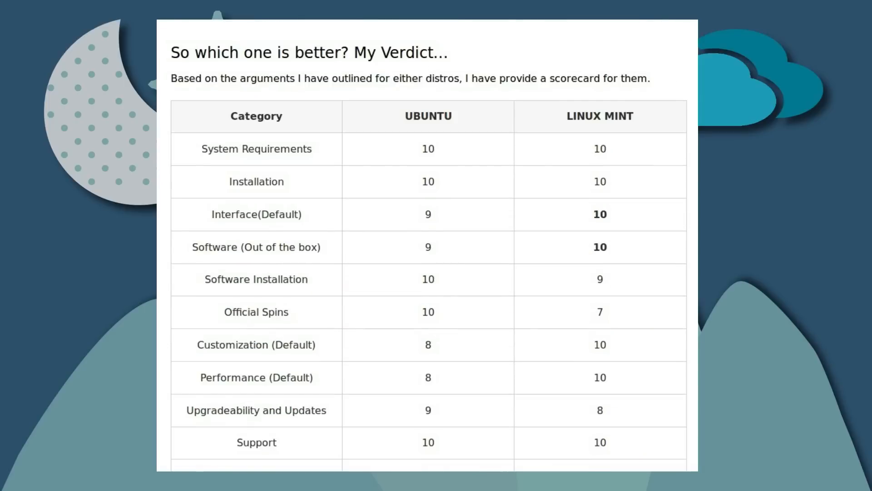
{"action": "scroll", "scroll_direction": "down", "scroll_amount": 3}
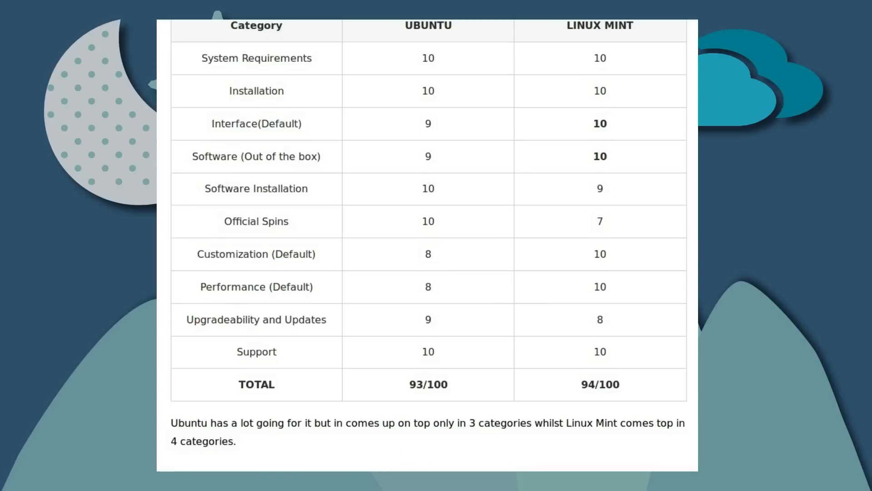
{"action": "mouse_move", "coordinate": [406, 383]}
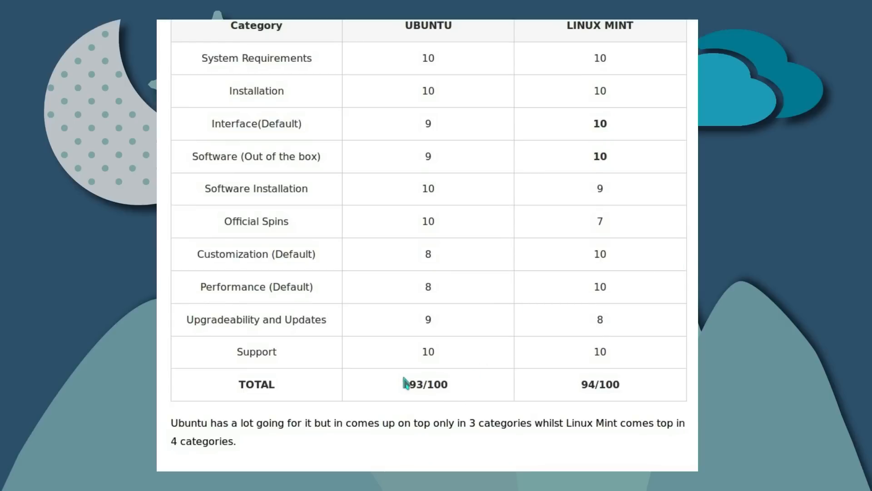
{"action": "mouse_move", "coordinate": [534, 382]}
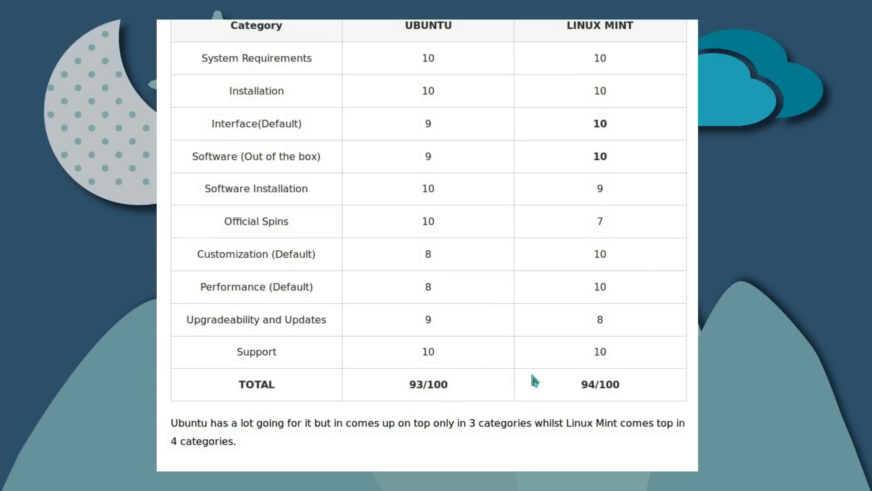
{"action": "mouse_move", "coordinate": [583, 50]}
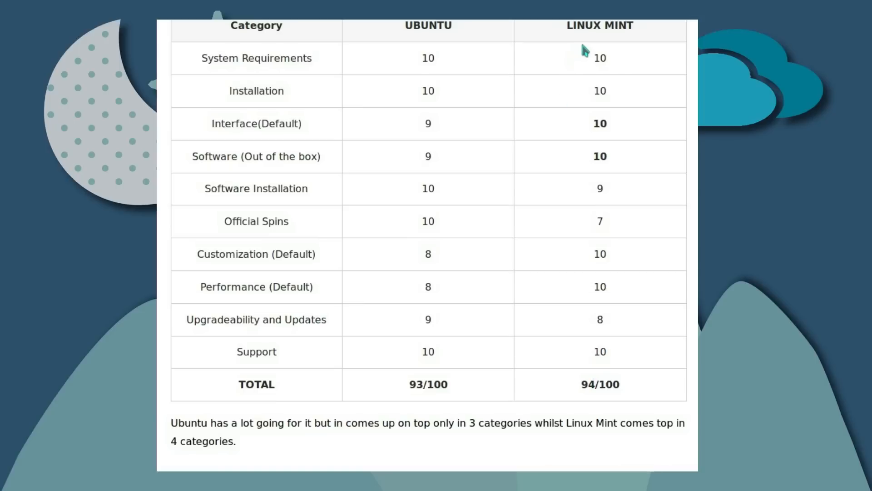
{"action": "mouse_move", "coordinate": [607, 323]}
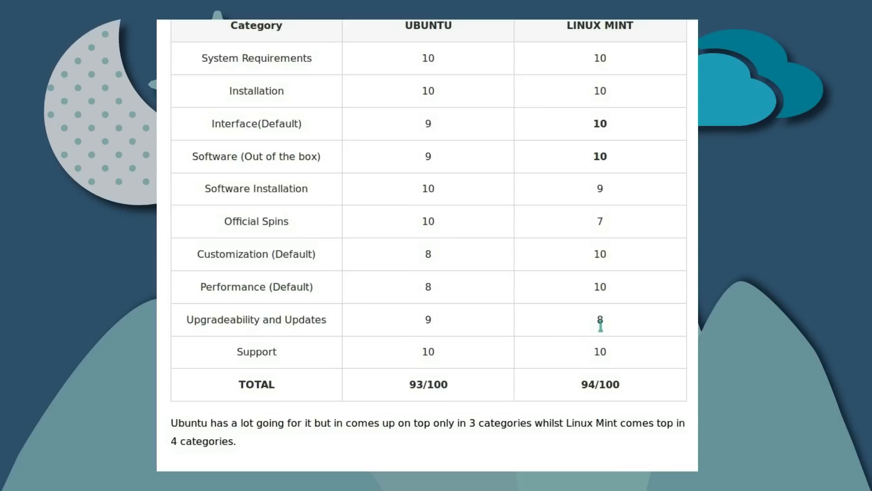
{"action": "mouse_move", "coordinate": [620, 325]}
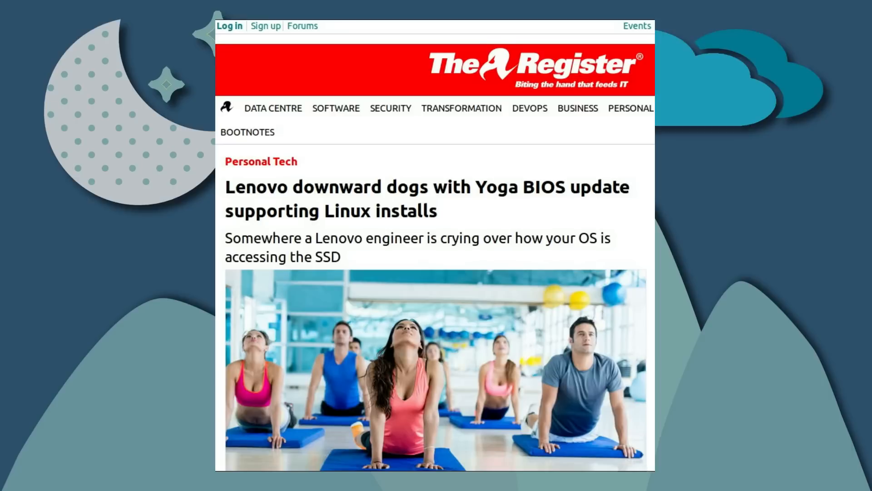
Read past the photo into The Register's Lenovo Yoga BIOS Linux article
{"action": "scroll", "scroll_direction": "down", "scroll_amount": 3}
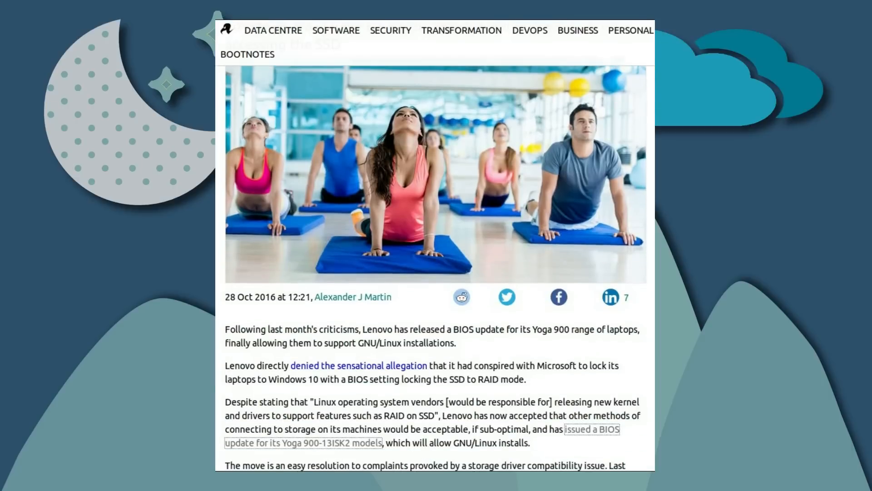
{"action": "scroll", "scroll_direction": "down", "scroll_amount": 3}
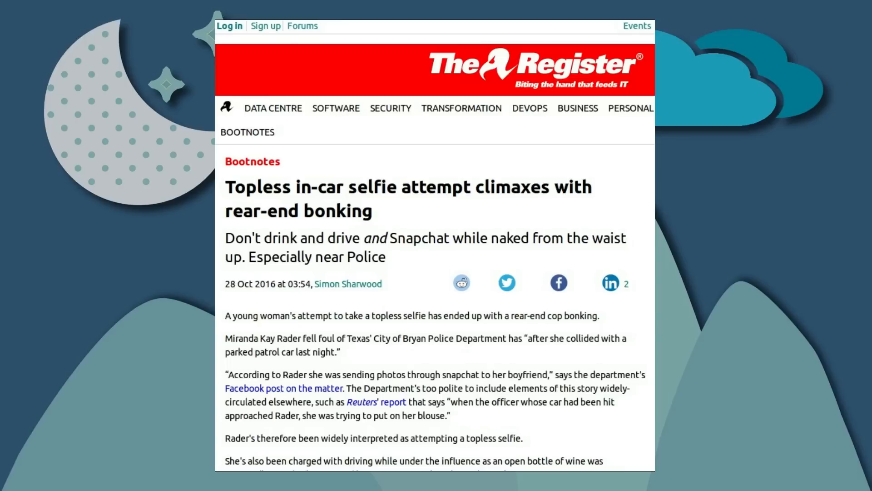
Read the opening of The Register's Bootnotes story on the in-car selfie police crash
{"action": "scroll", "scroll_direction": "down", "scroll_amount": 3}
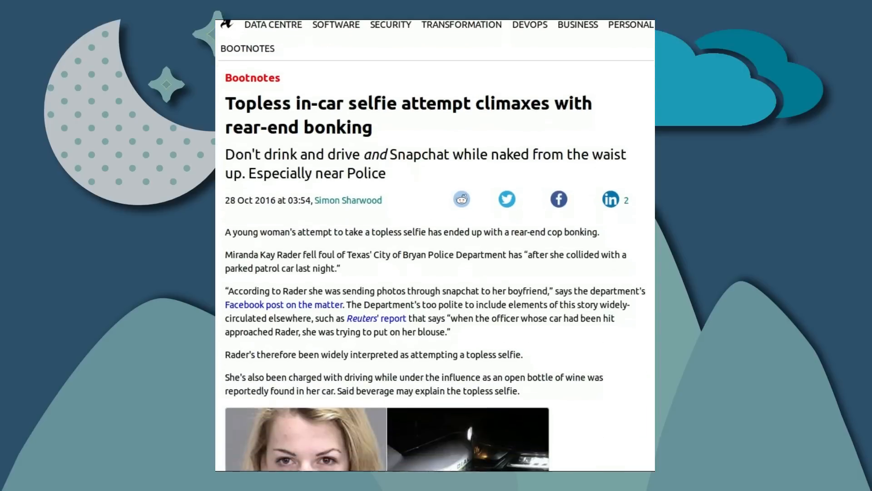
{"action": "scroll", "scroll_direction": "down", "scroll_amount": 3}
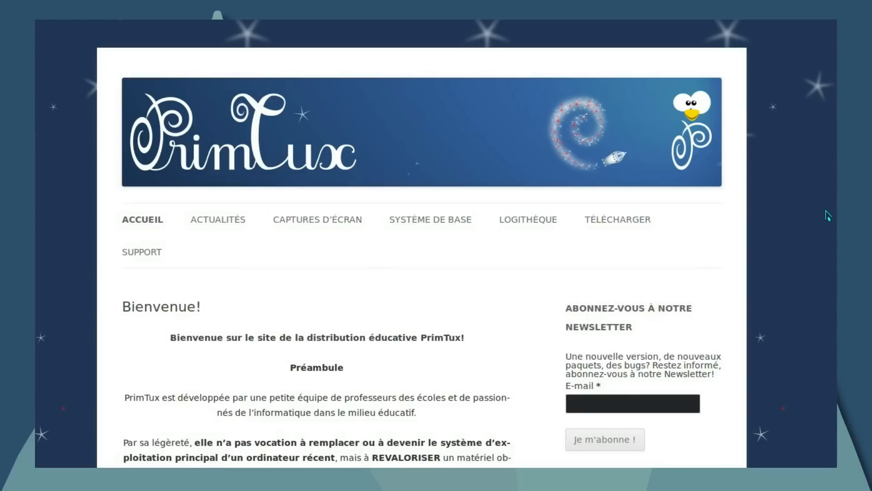
Scroll the PrimTux educational distribution's Accueil welcome page
{"action": "scroll", "scroll_direction": "down", "scroll_amount": 3}
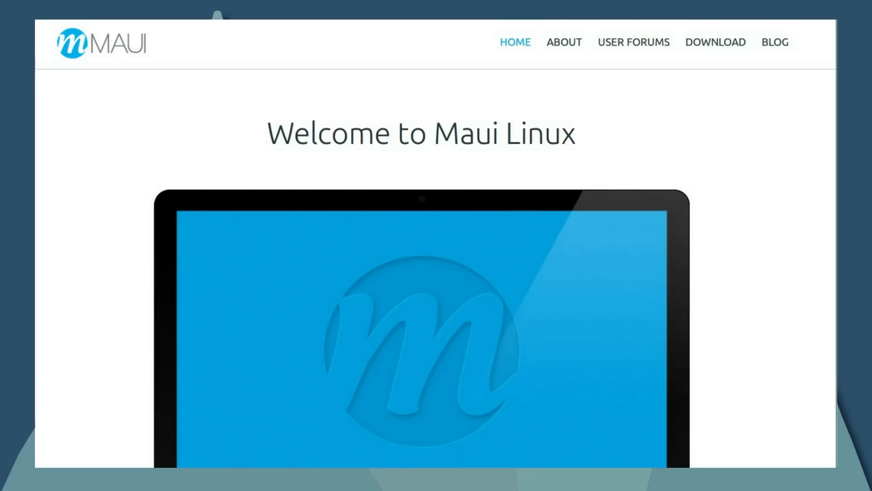
Scroll a little down the Welcome to Maui Linux home page
{"action": "scroll", "scroll_direction": "down", "scroll_amount": 3}
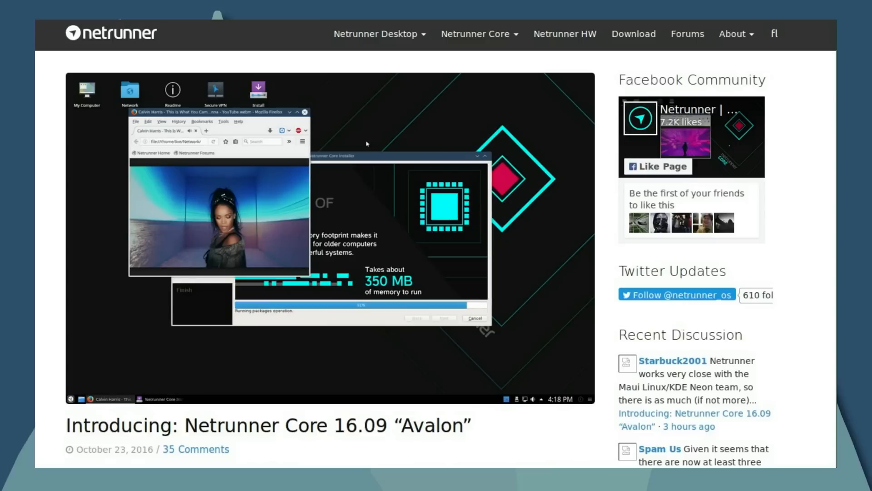
Scroll past the Netrunner Core 16.09 Avalon post excerpt on Netrunner's site
{"action": "scroll", "scroll_direction": "down", "scroll_amount": 3}
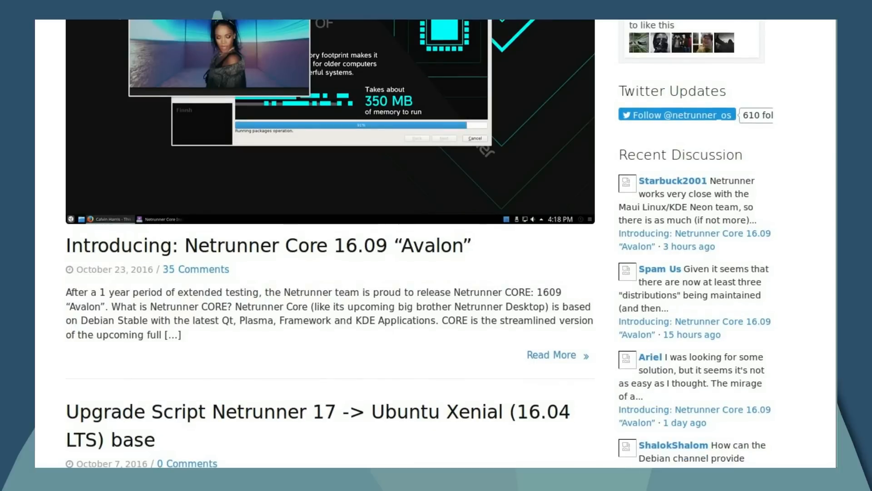